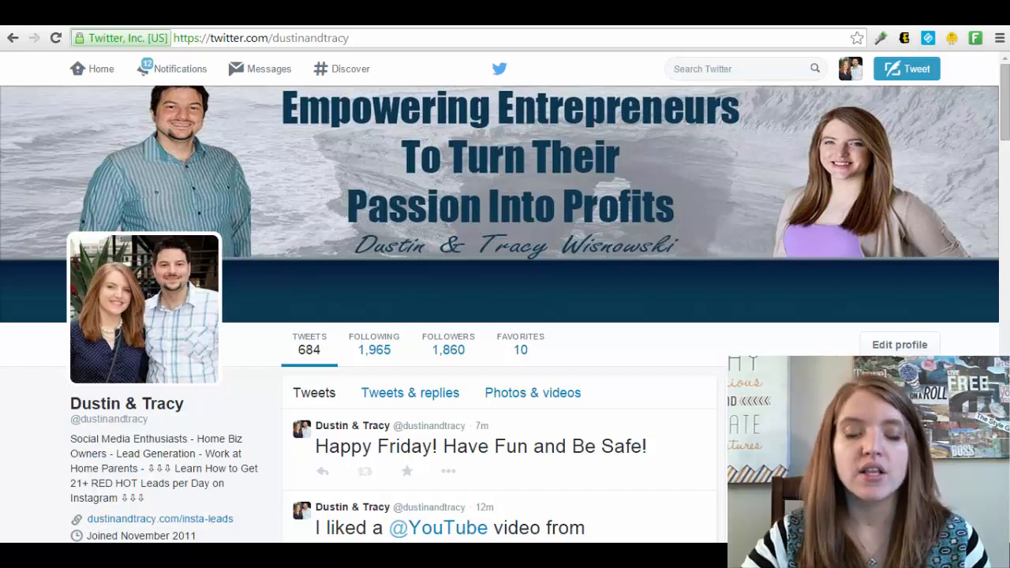
{"action": "mouse_move", "coordinate": [791, 292]}
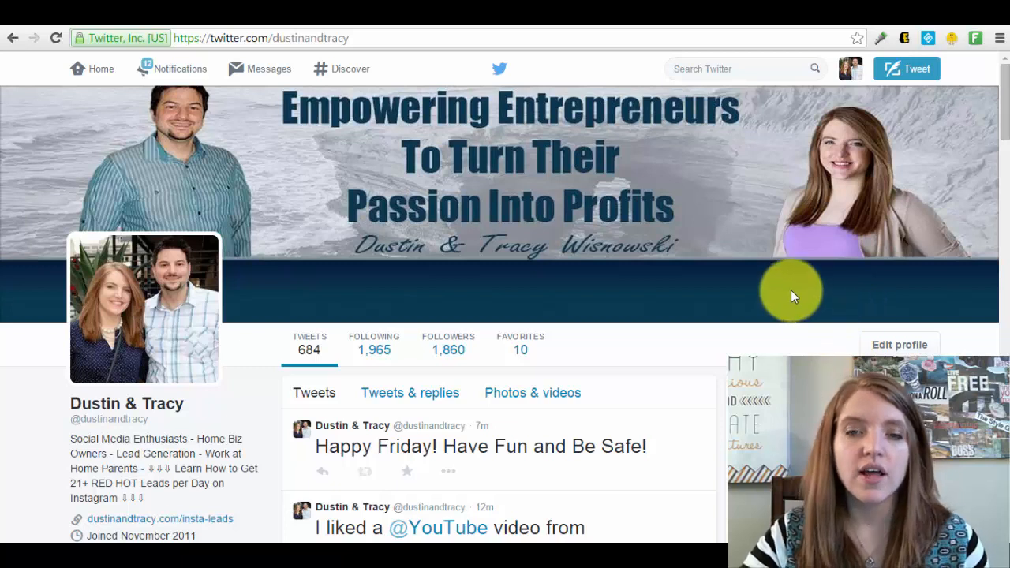
{"action": "mouse_move", "coordinate": [786, 306]}
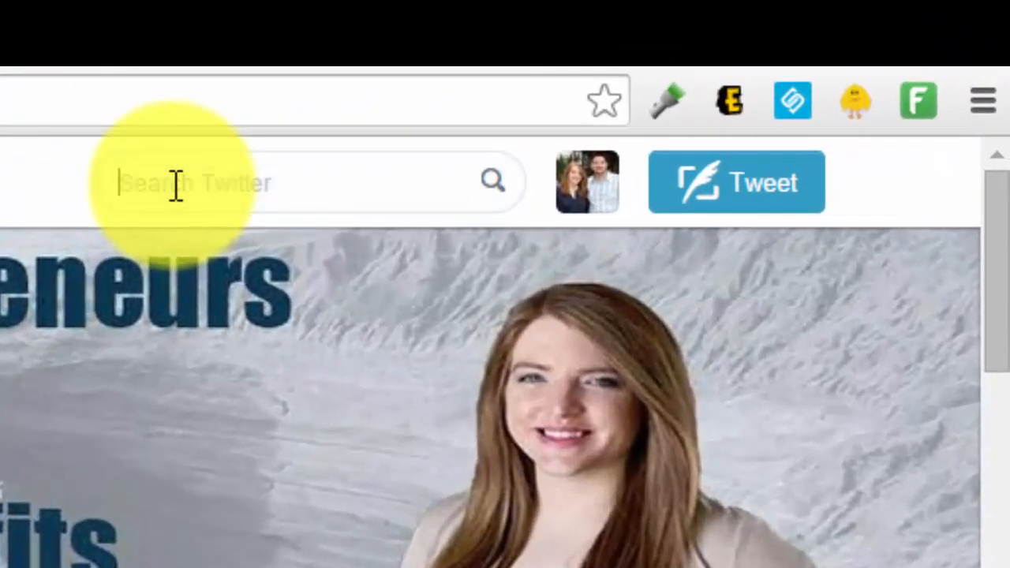
Search Twitter for Eric Worre and go to his profile page
{"action": "type", "text": "eric vror"}
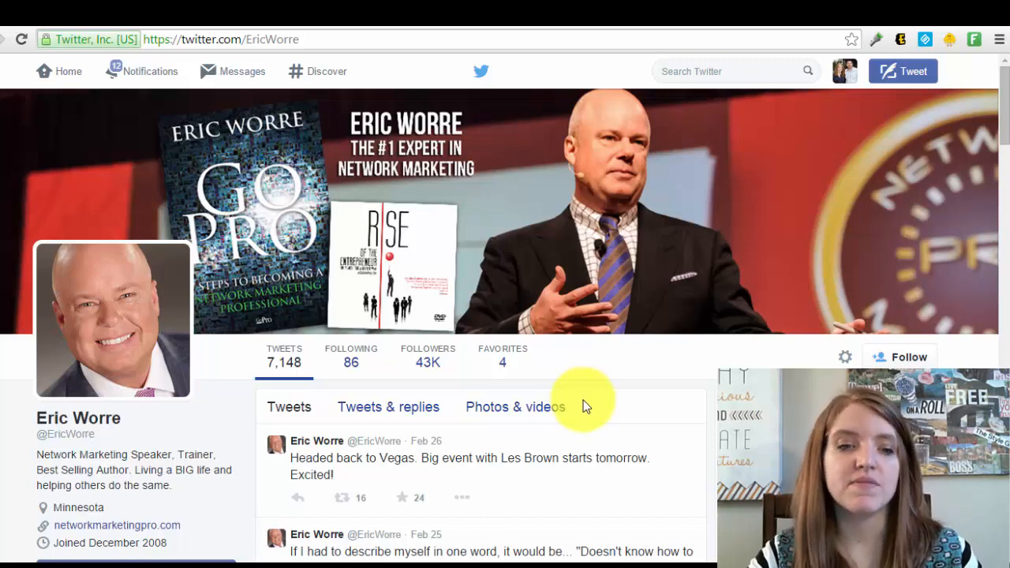
{"action": "scroll", "scroll_direction": "down", "scroll_amount": 3}
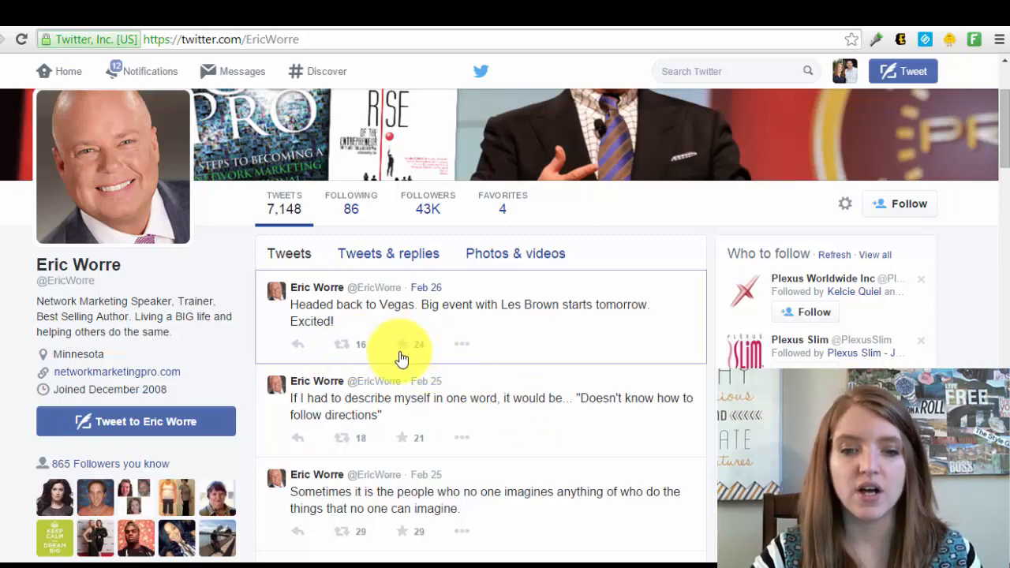
{"action": "scroll", "scroll_direction": "down", "scroll_amount": 3}
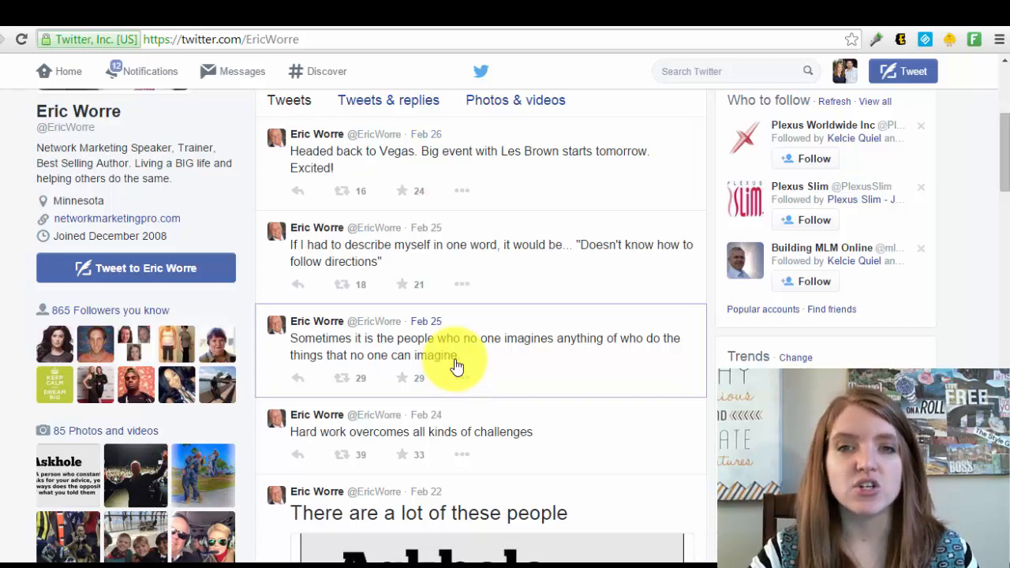
{"action": "mouse_move", "coordinate": [456, 347]}
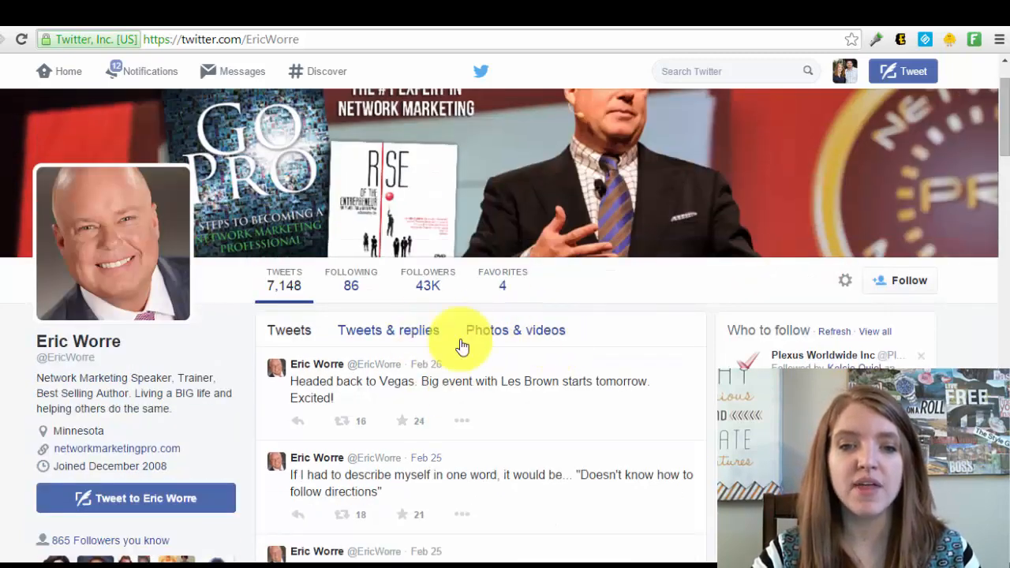
{"action": "mouse_move", "coordinate": [428, 284]}
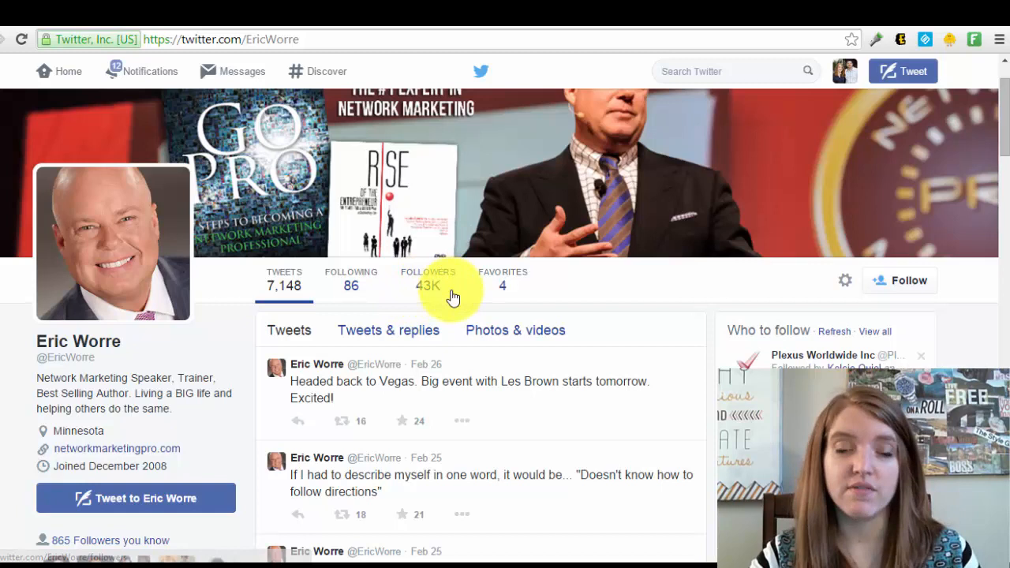
{"action": "mouse_move", "coordinate": [428, 284]}
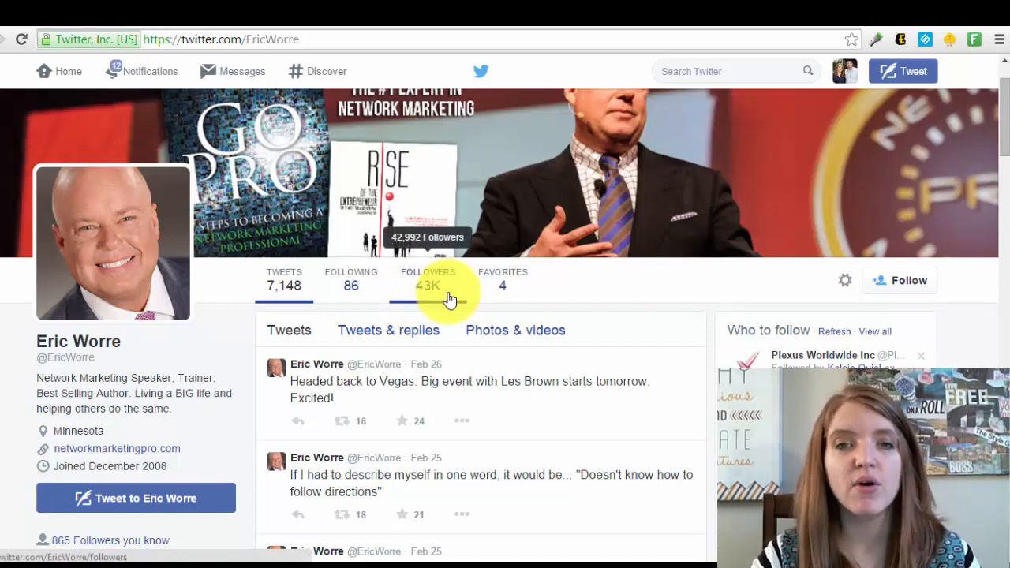
{"action": "mouse_move", "coordinate": [426, 308]}
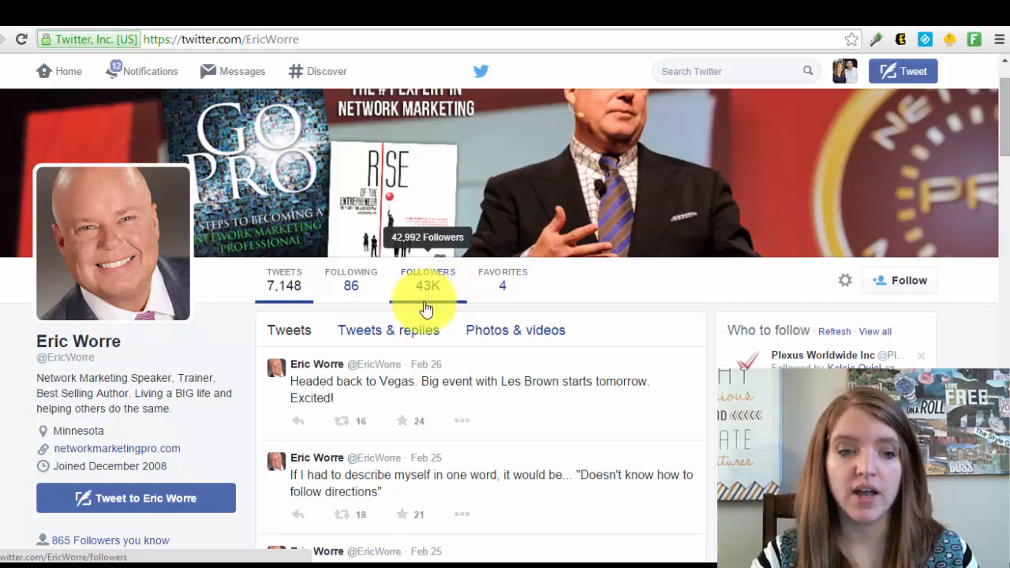
{"action": "mouse_move", "coordinate": [463, 411]}
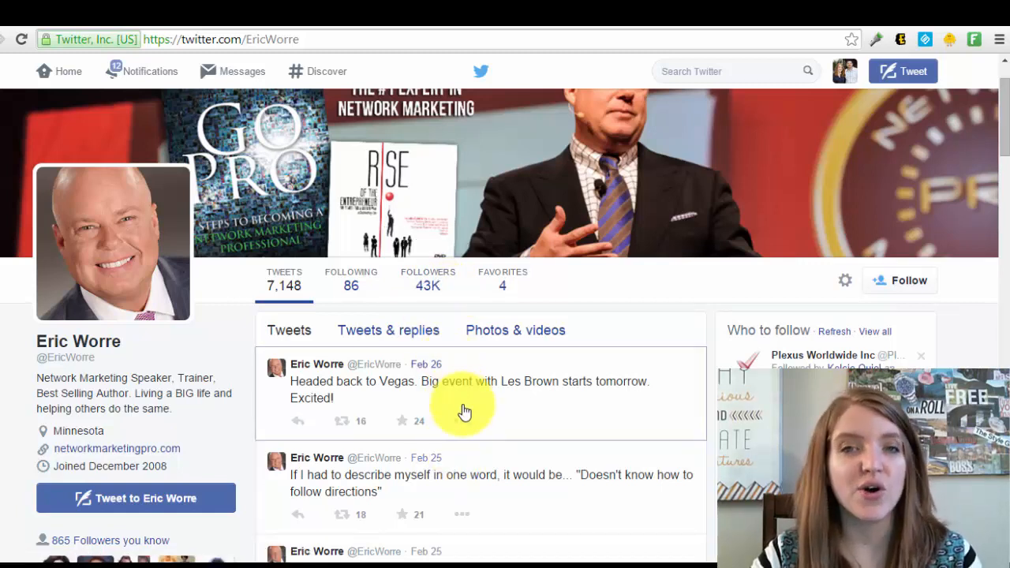
{"action": "mouse_move", "coordinate": [454, 329]}
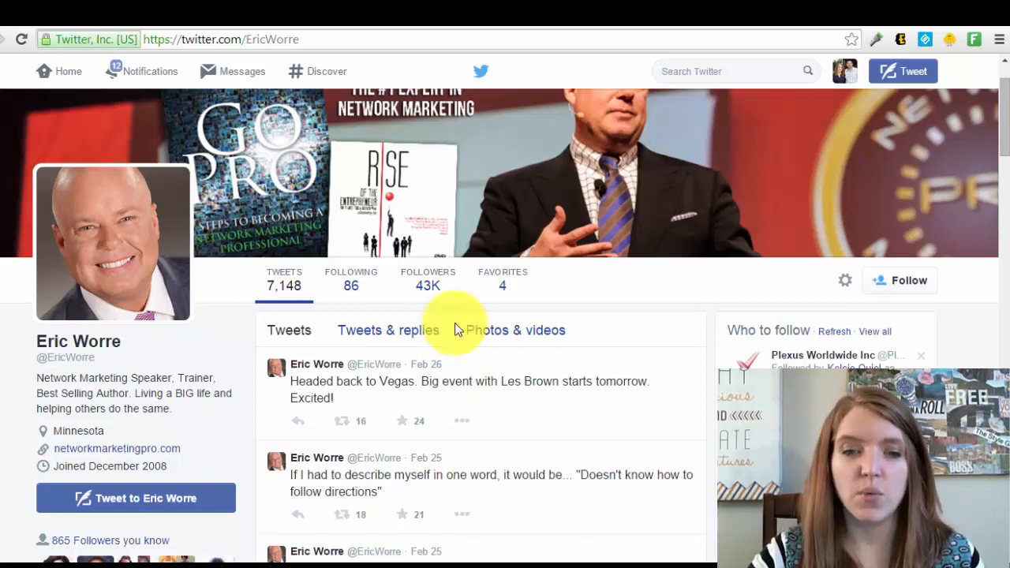
{"action": "mouse_move", "coordinate": [429, 284]}
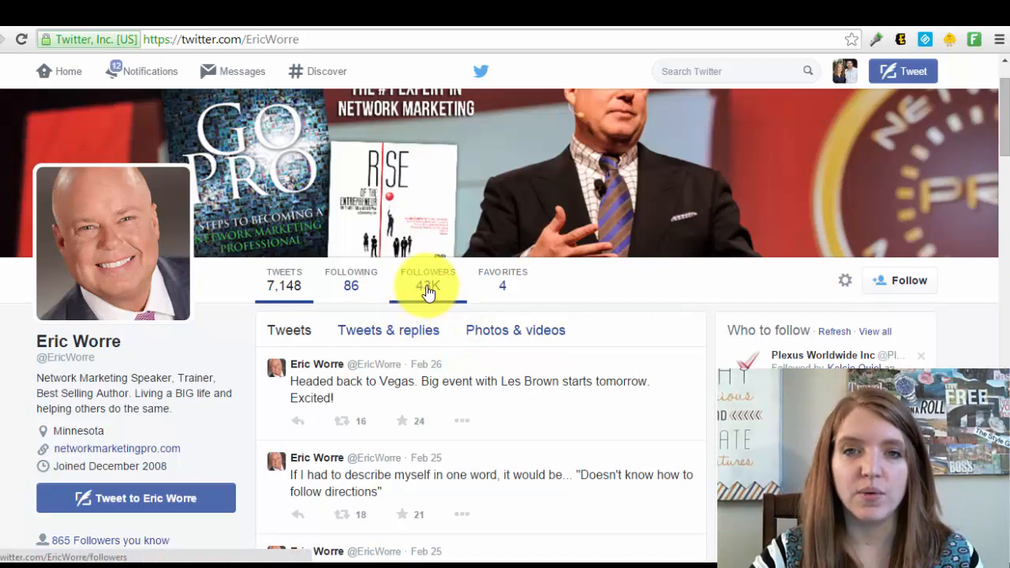
{"action": "left_click", "coordinate": [428, 281]}
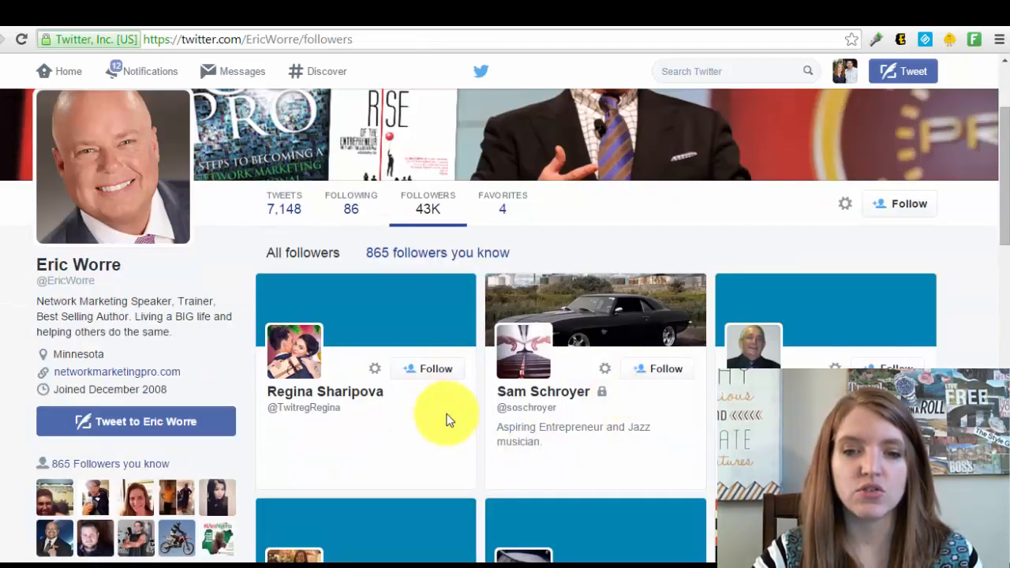
{"action": "scroll", "scroll_direction": "down", "scroll_amount": 3}
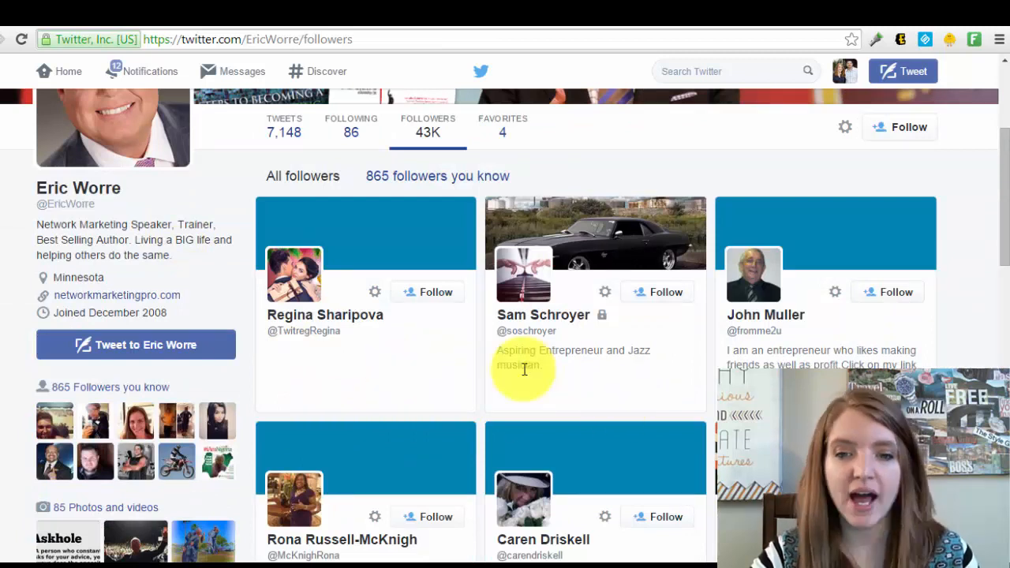
{"action": "mouse_move", "coordinate": [601, 464]}
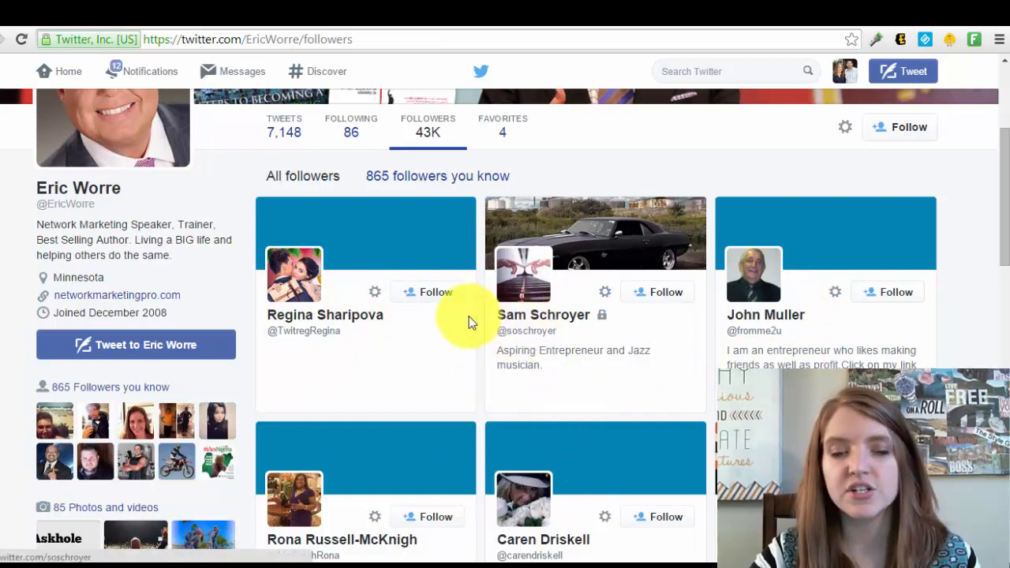
{"action": "mouse_move", "coordinate": [665, 292]}
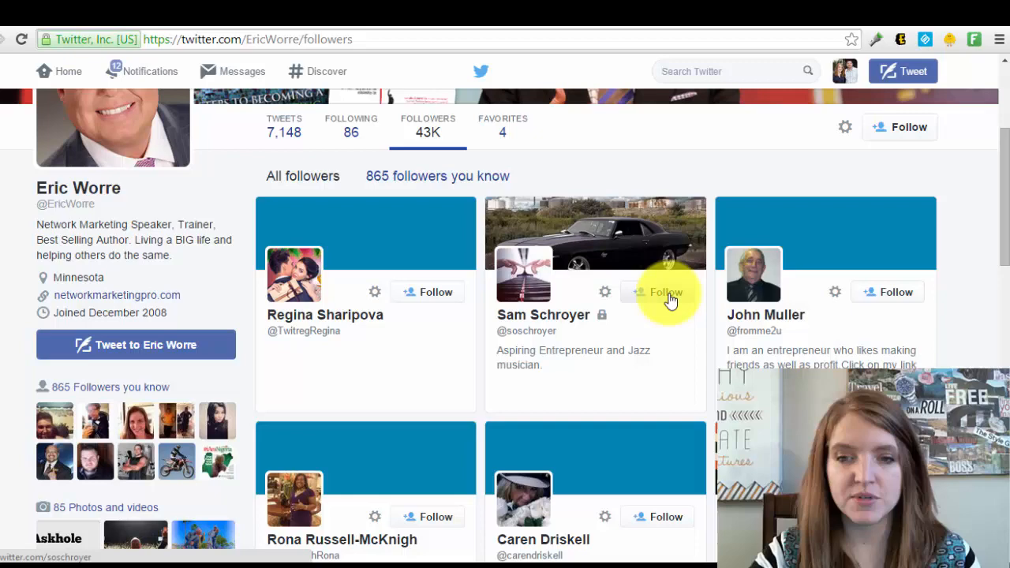
{"action": "left_click", "coordinate": [665, 292]}
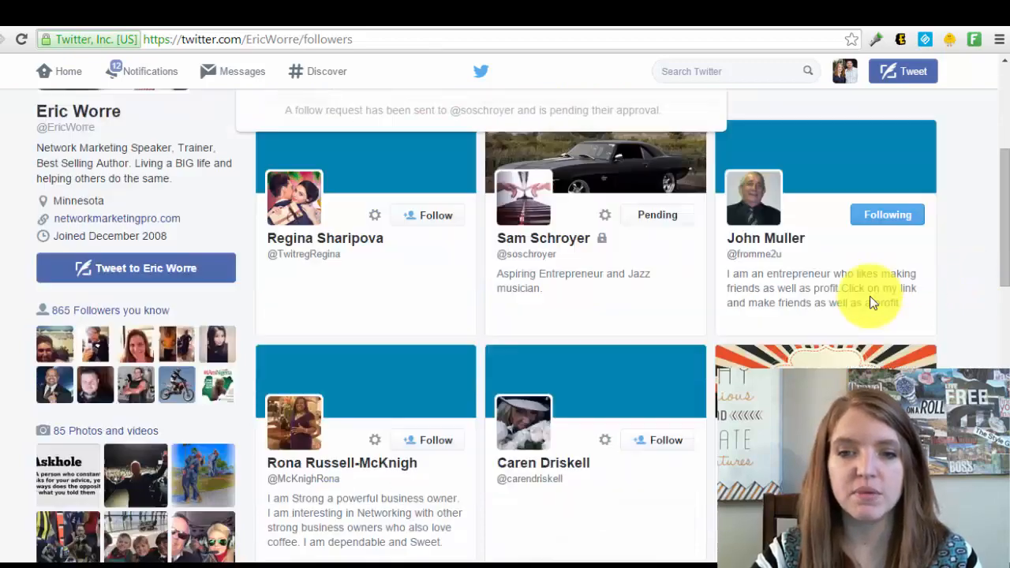
{"action": "scroll", "scroll_direction": "down", "scroll_amount": 3}
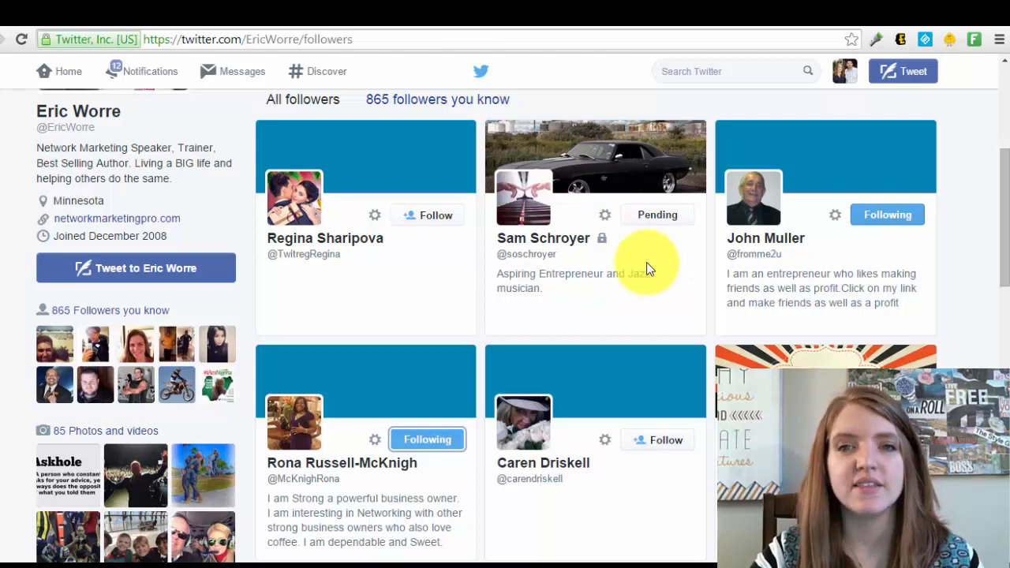
{"action": "scroll", "scroll_direction": "down", "scroll_amount": 3}
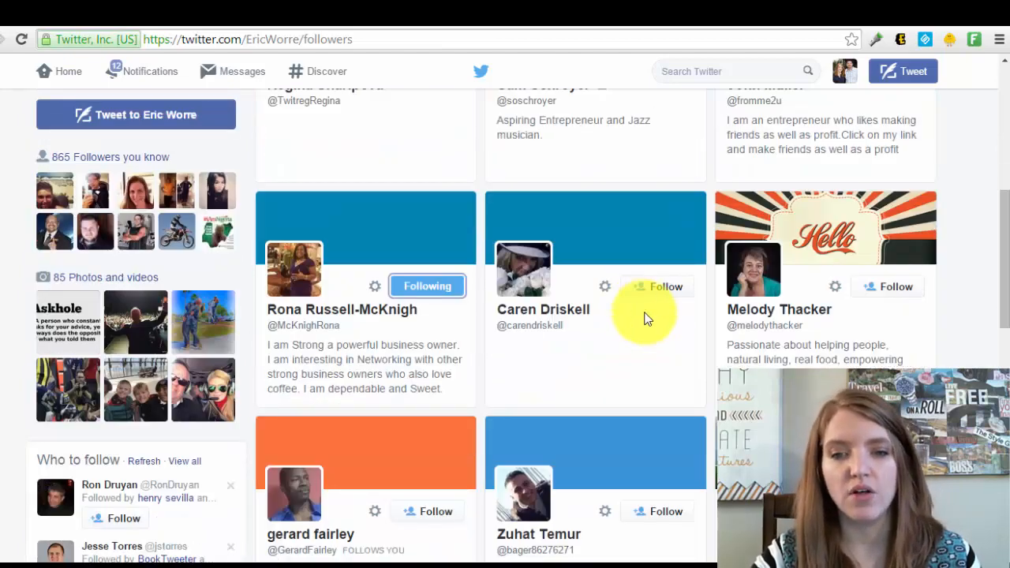
{"action": "left_click", "coordinate": [656, 286]}
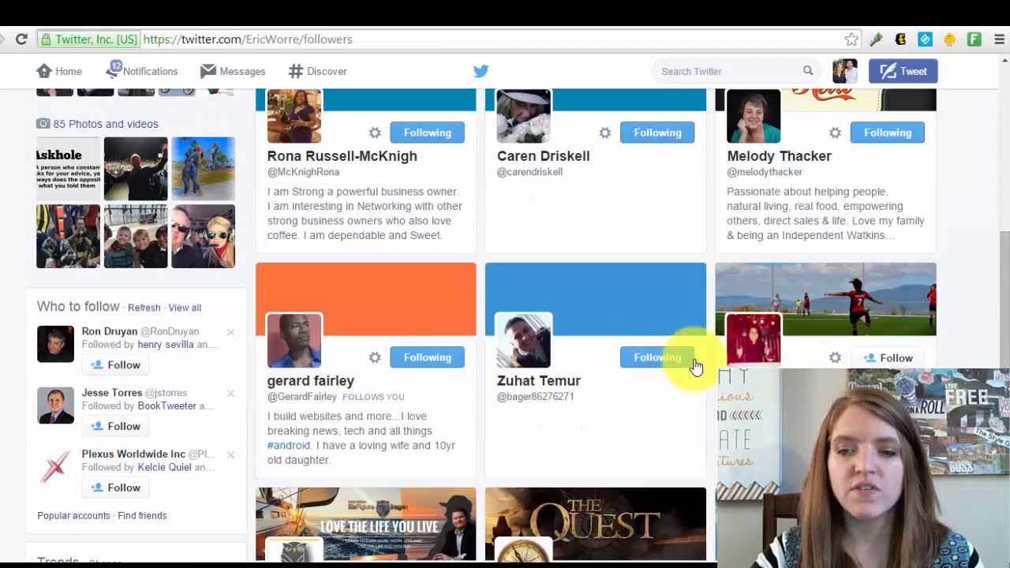
{"action": "scroll", "scroll_direction": "down", "scroll_amount": 3}
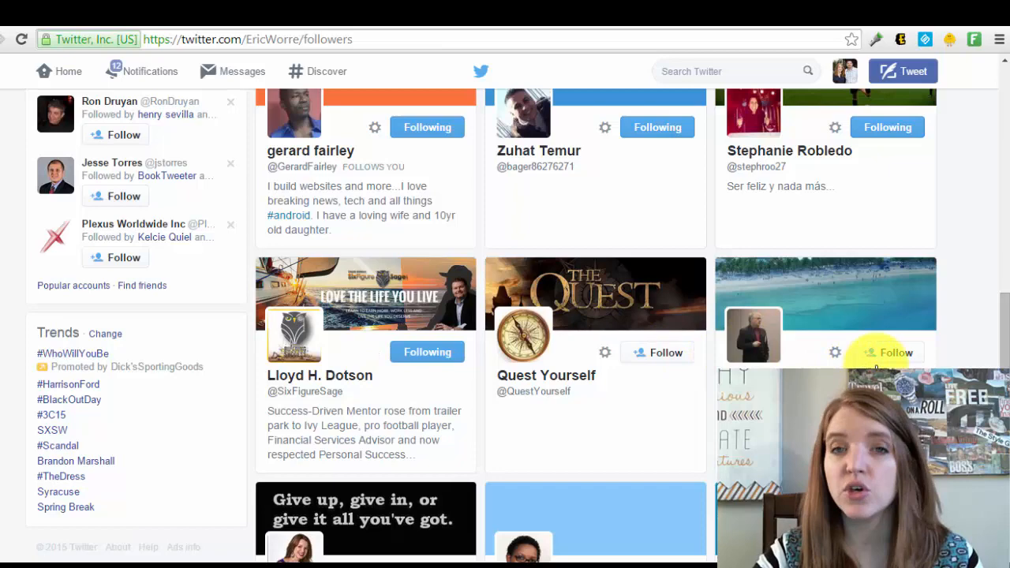
{"action": "scroll", "scroll_direction": "down", "scroll_amount": 3}
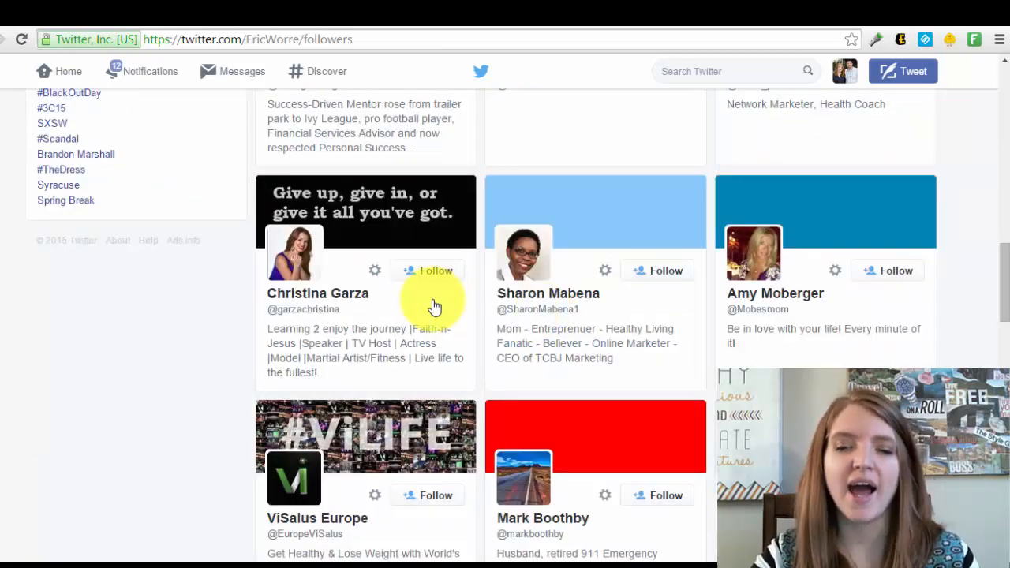
{"action": "left_click", "coordinate": [426, 270]}
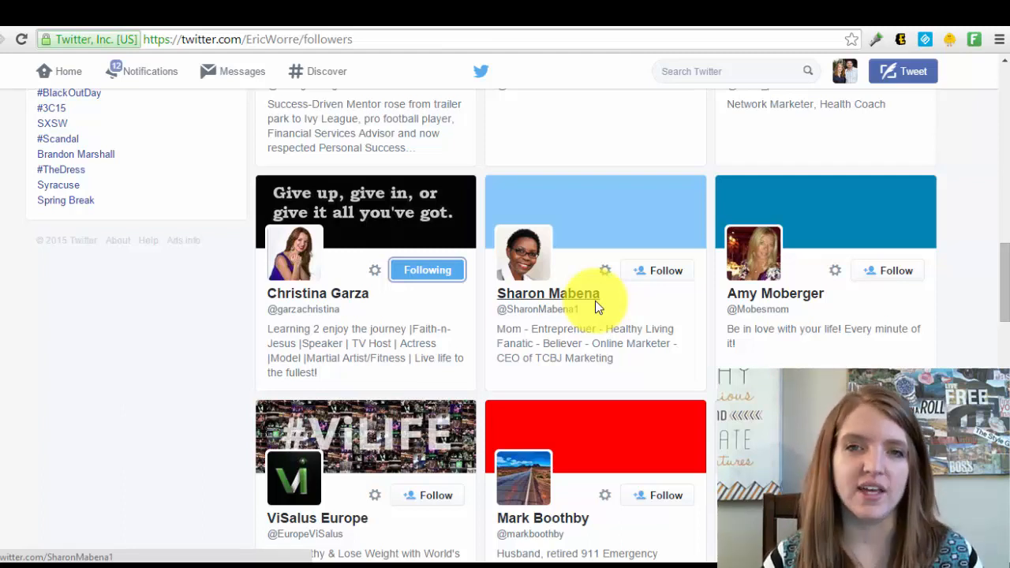
{"action": "mouse_move", "coordinate": [666, 269]}
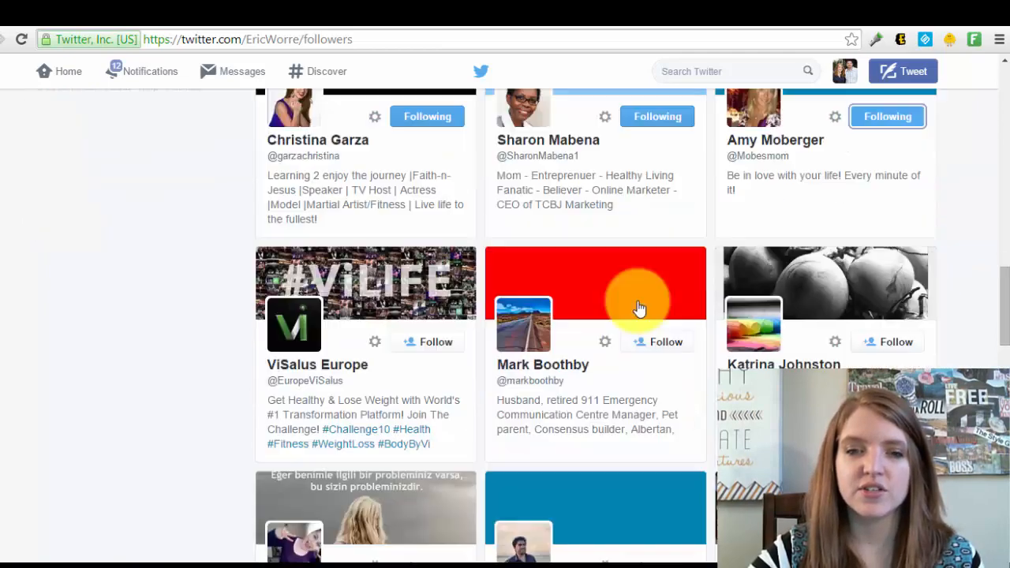
{"action": "scroll", "scroll_direction": "down", "scroll_amount": 3}
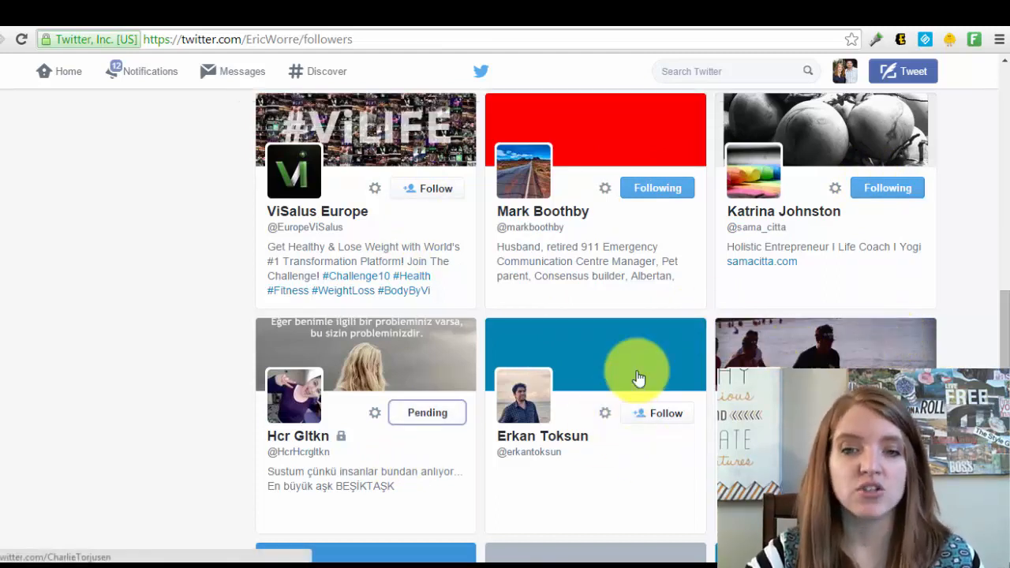
{"action": "scroll", "scroll_direction": "down", "scroll_amount": 3}
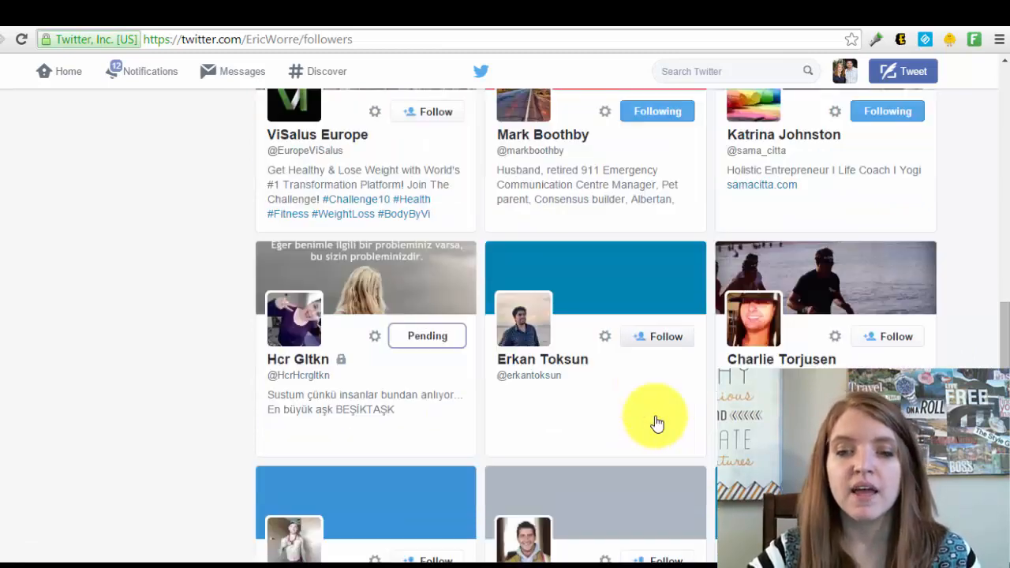
{"action": "scroll", "scroll_direction": "down", "scroll_amount": 3}
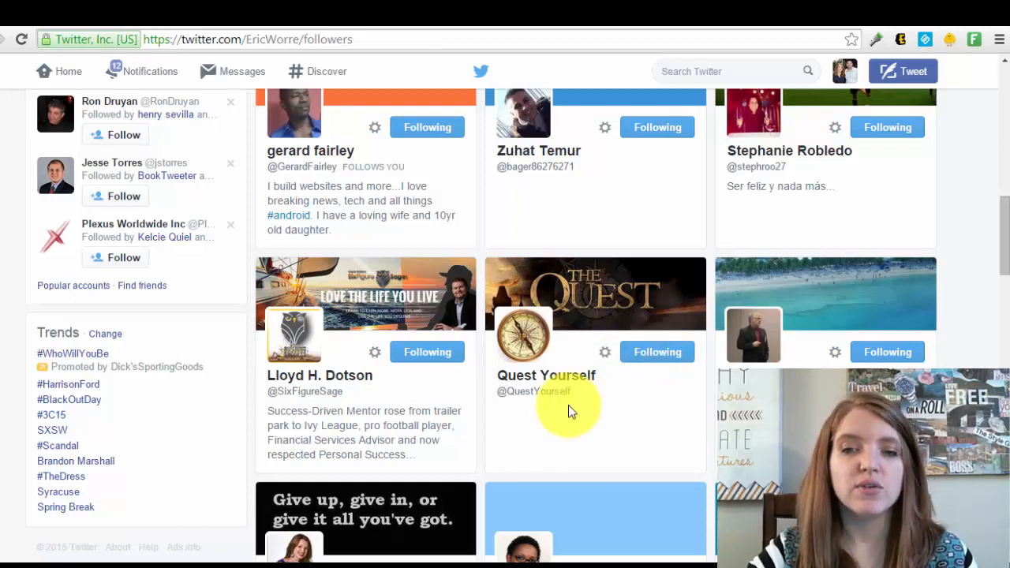
{"action": "mouse_move", "coordinate": [608, 426]}
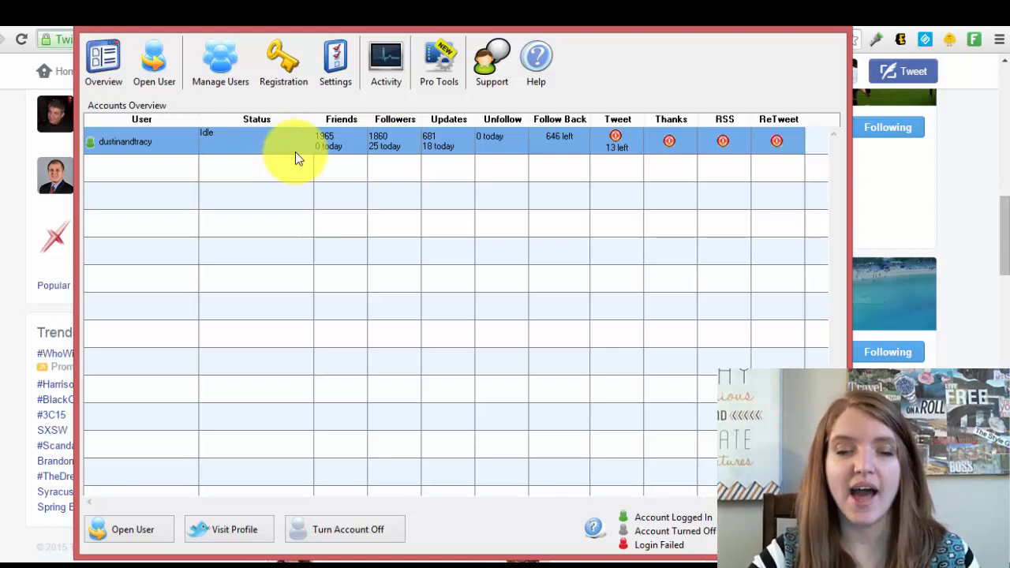
{"action": "mouse_move", "coordinate": [291, 157]}
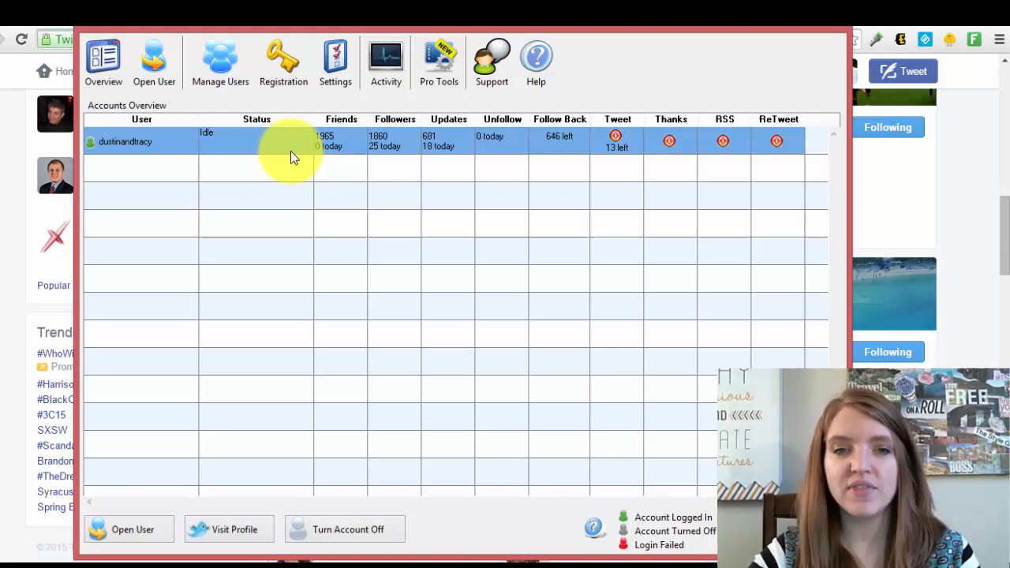
{"action": "mouse_move", "coordinate": [361, 158]}
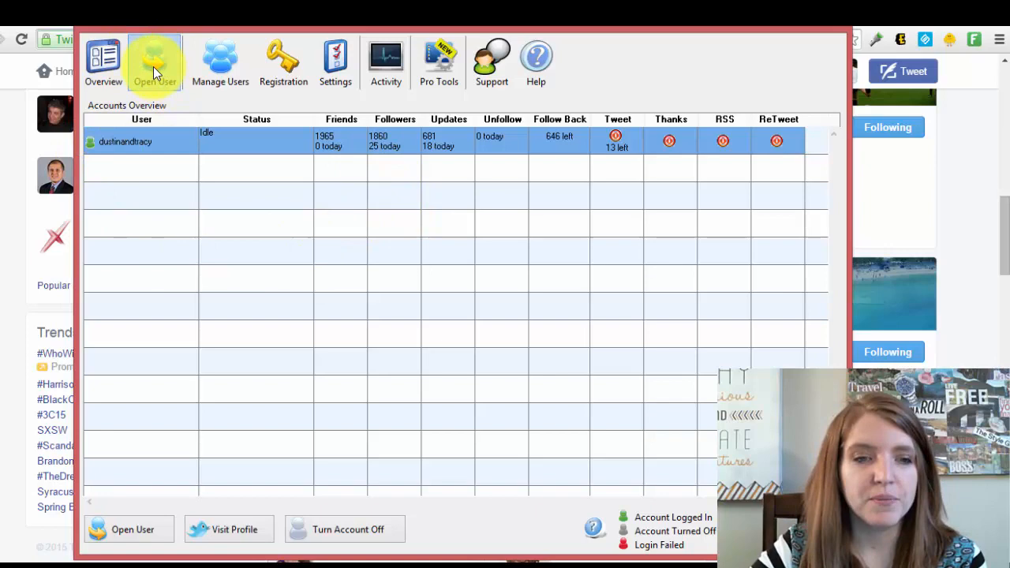
Under Follow / Follow Back, choose Followers of a User to start a follower search
{"action": "left_click", "coordinate": [154, 63]}
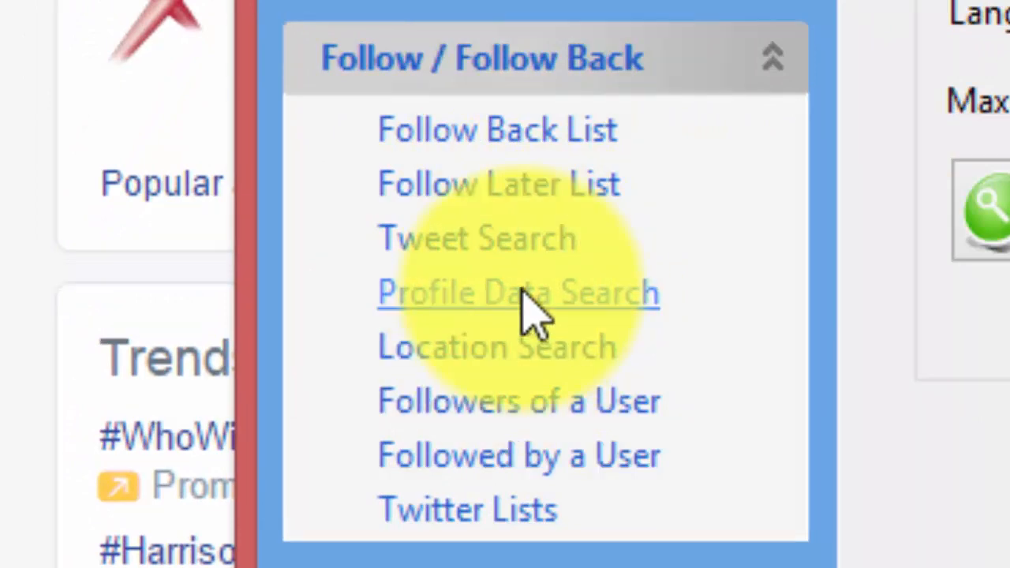
{"action": "mouse_move", "coordinate": [519, 401]}
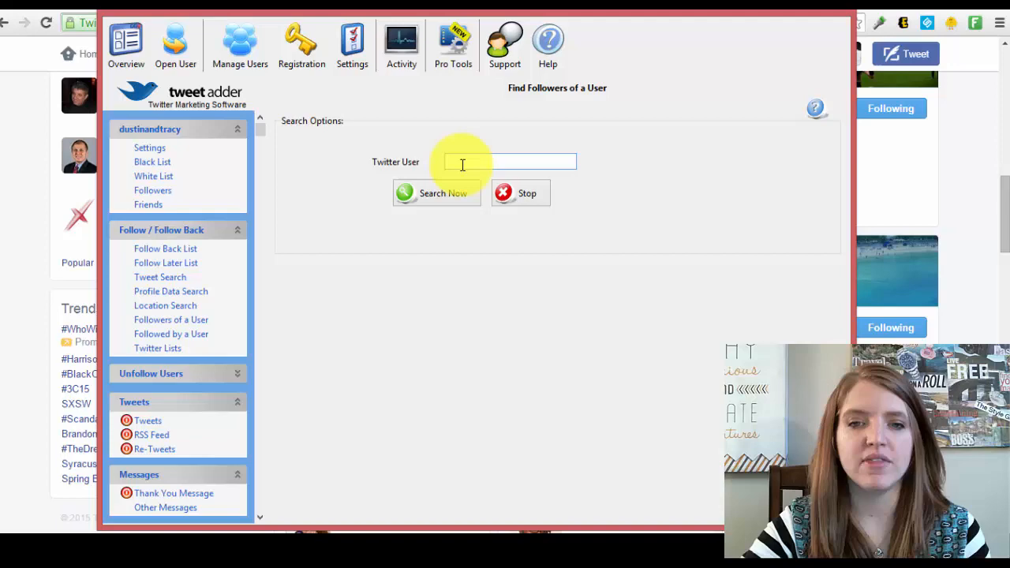
{"action": "left_click", "coordinate": [510, 161]}
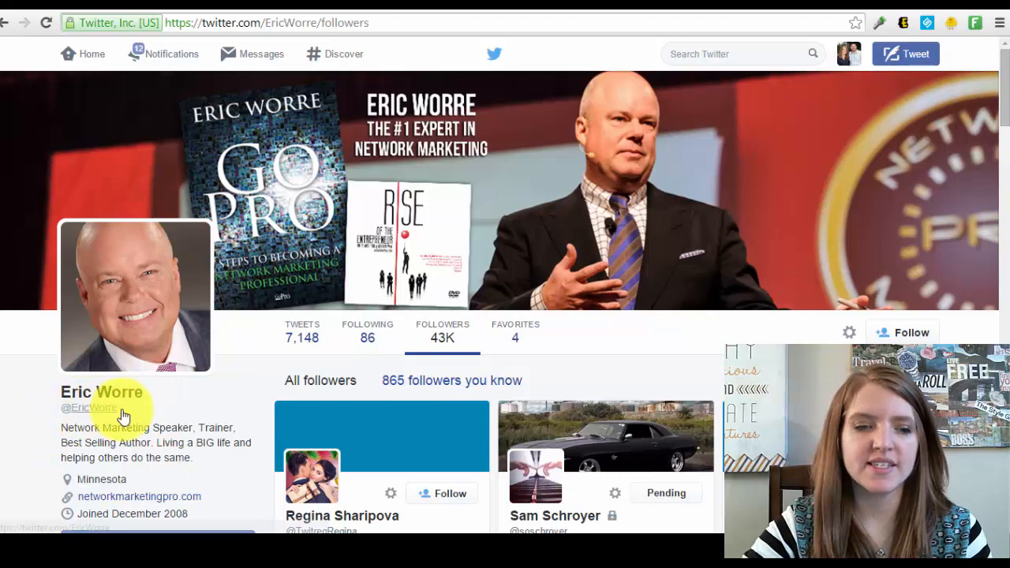
{"action": "right_click", "coordinate": [88, 407]}
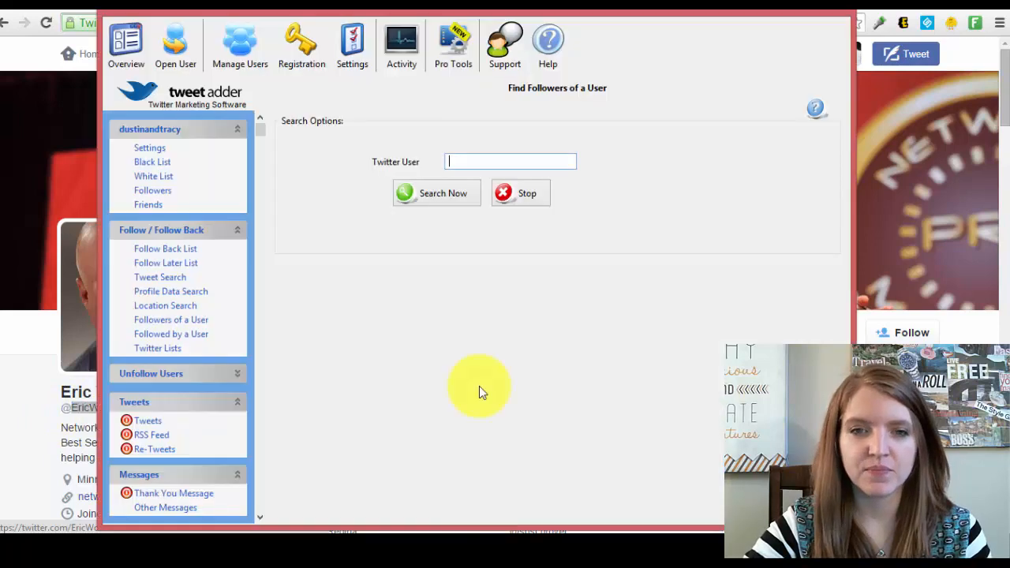
Search EricWorre's followers, stop after a few pages and view the collected accounts
{"action": "right_click", "coordinate": [509, 161]}
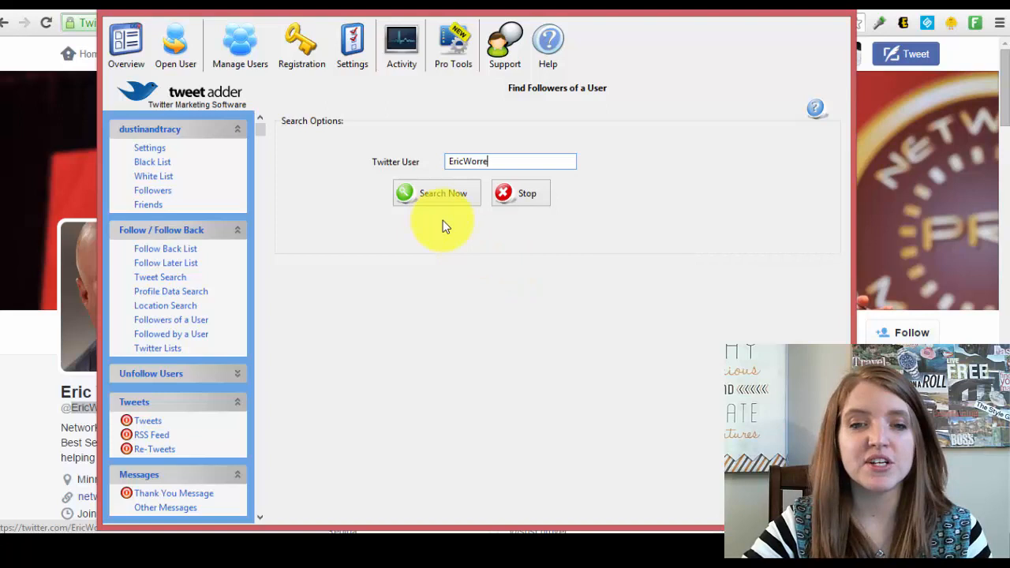
{"action": "left_click", "coordinate": [436, 192]}
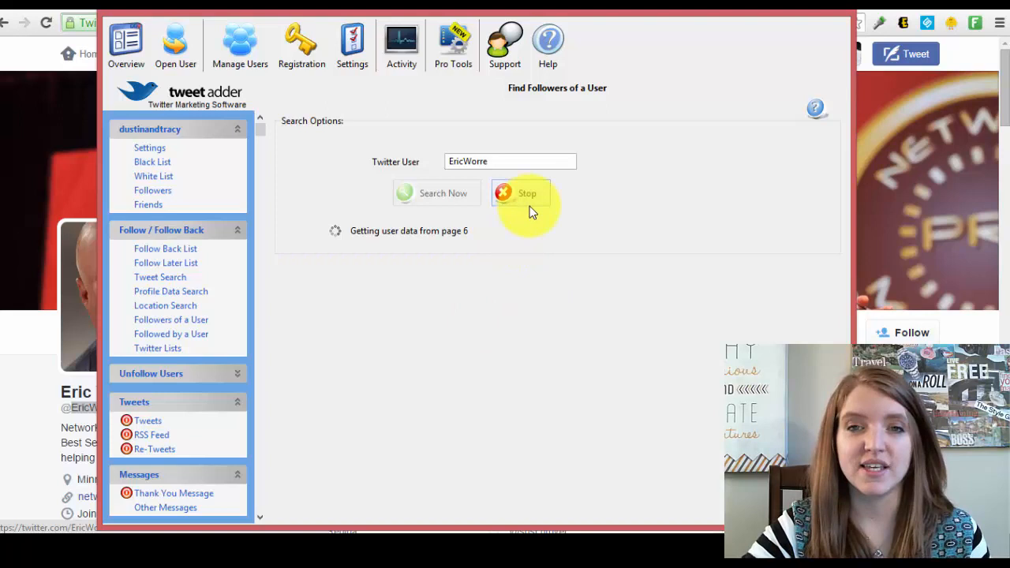
{"action": "left_click", "coordinate": [521, 193]}
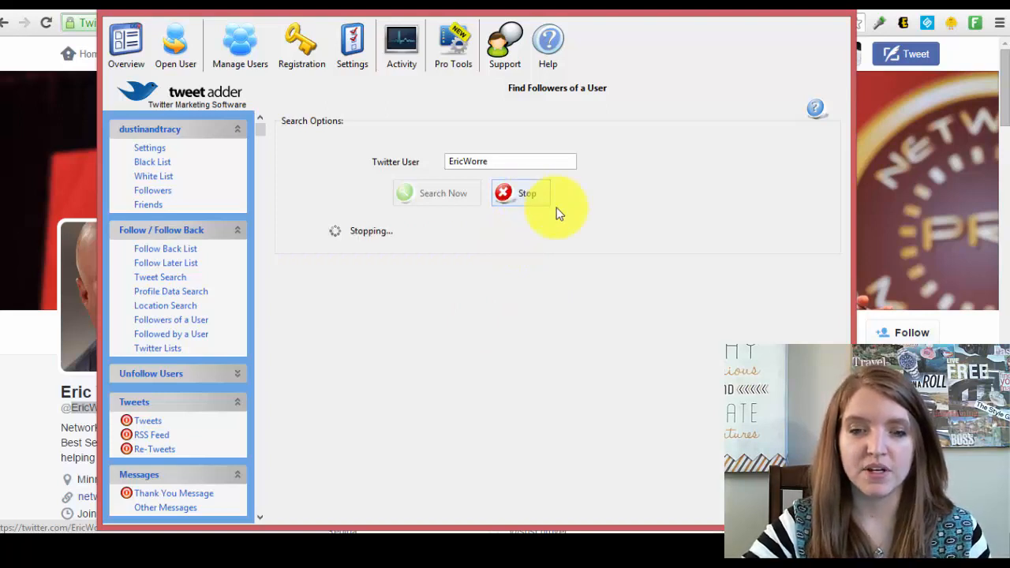
{"action": "mouse_move", "coordinate": [576, 470]}
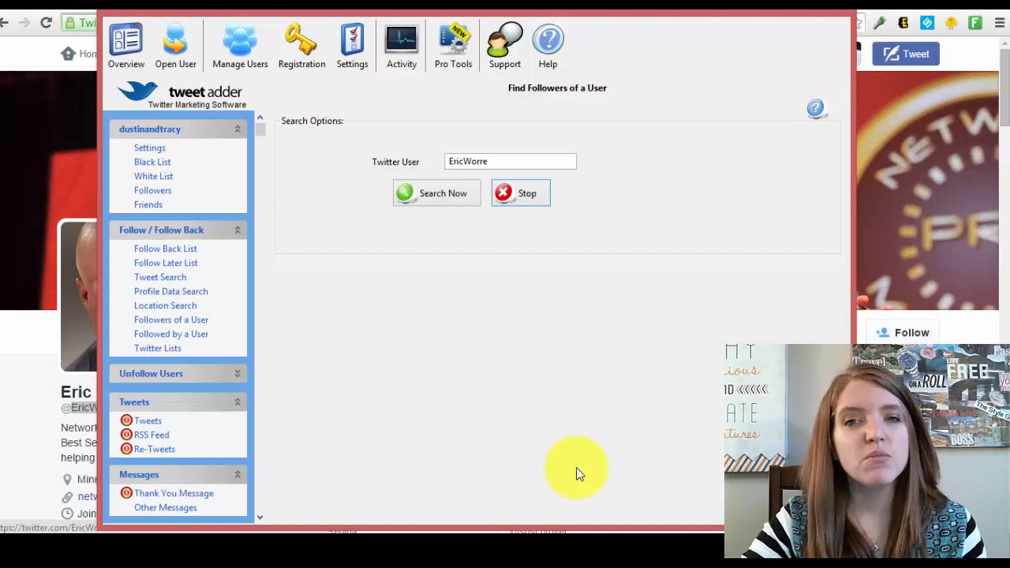
{"action": "left_click", "coordinate": [435, 193]}
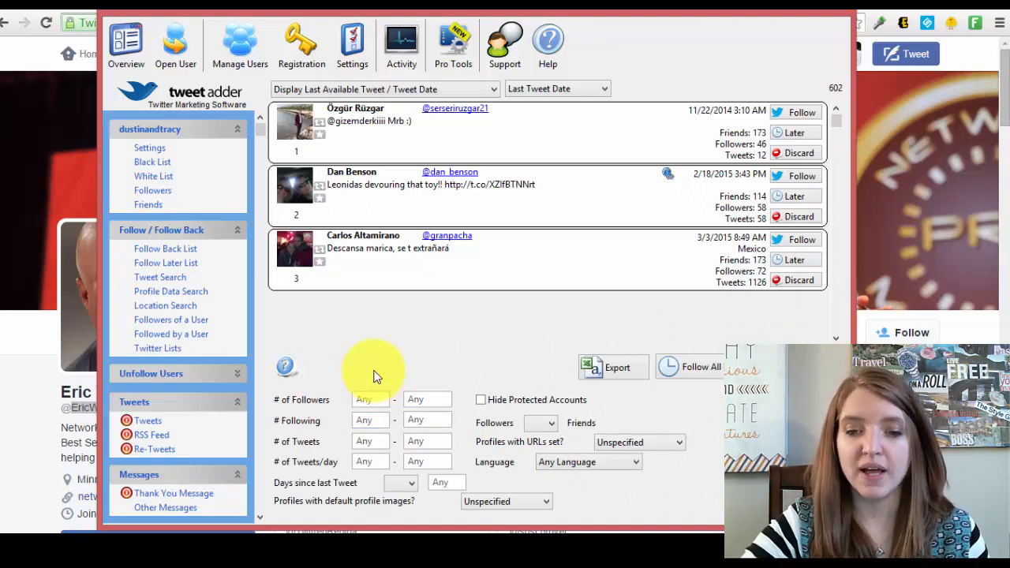
Filter the results to English-language accounts and hide protected accounts
{"action": "left_click", "coordinate": [586, 461]}
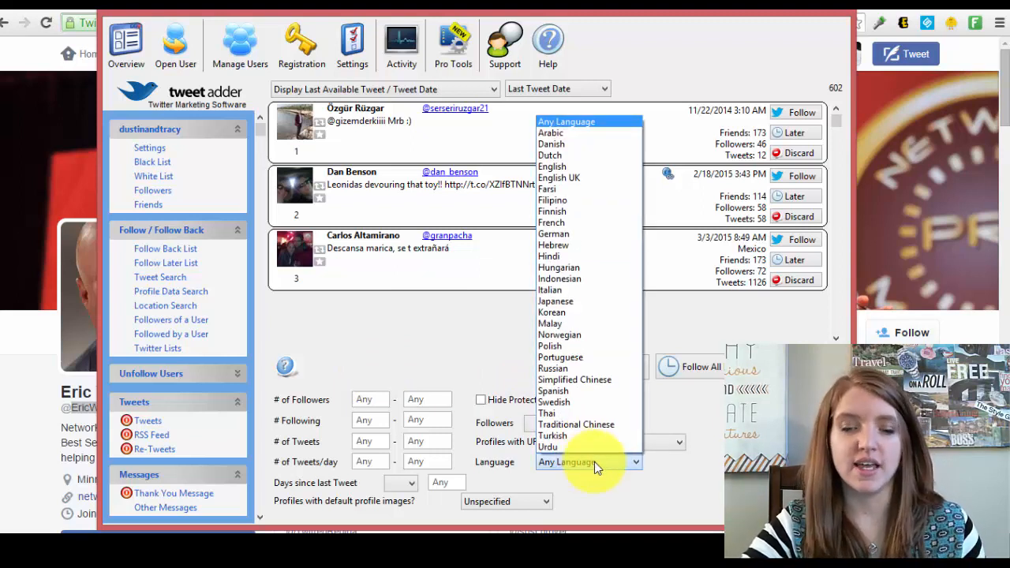
{"action": "left_click", "coordinate": [553, 168]}
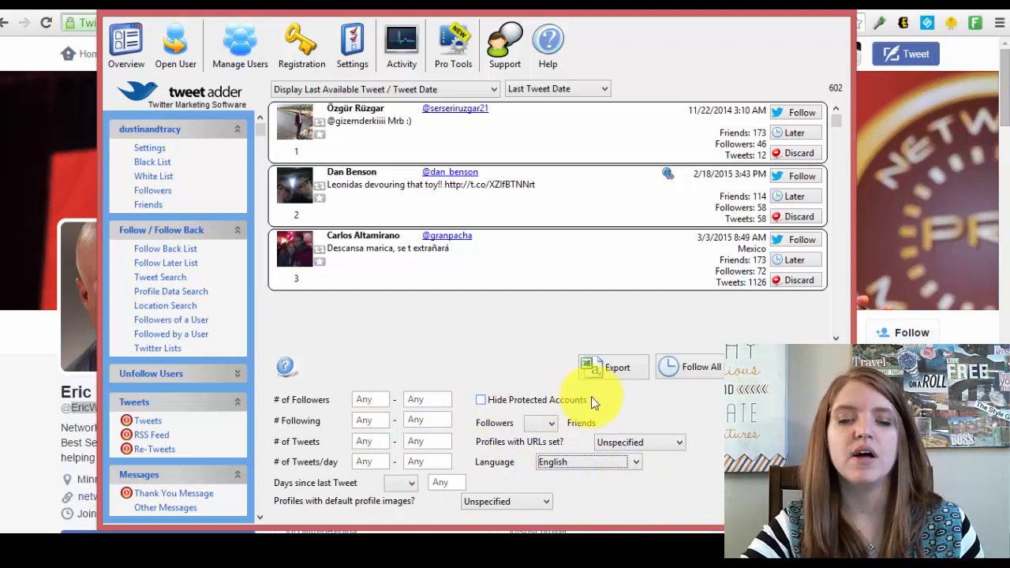
{"action": "left_click", "coordinate": [480, 399]}
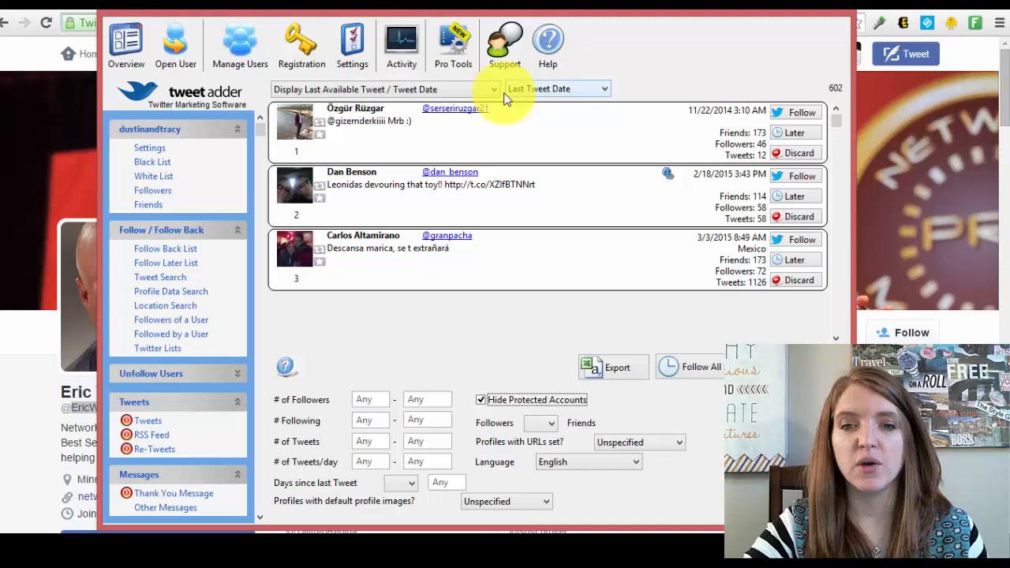
Sort the follower results by Last Tweet Date
{"action": "left_click", "coordinate": [555, 88]}
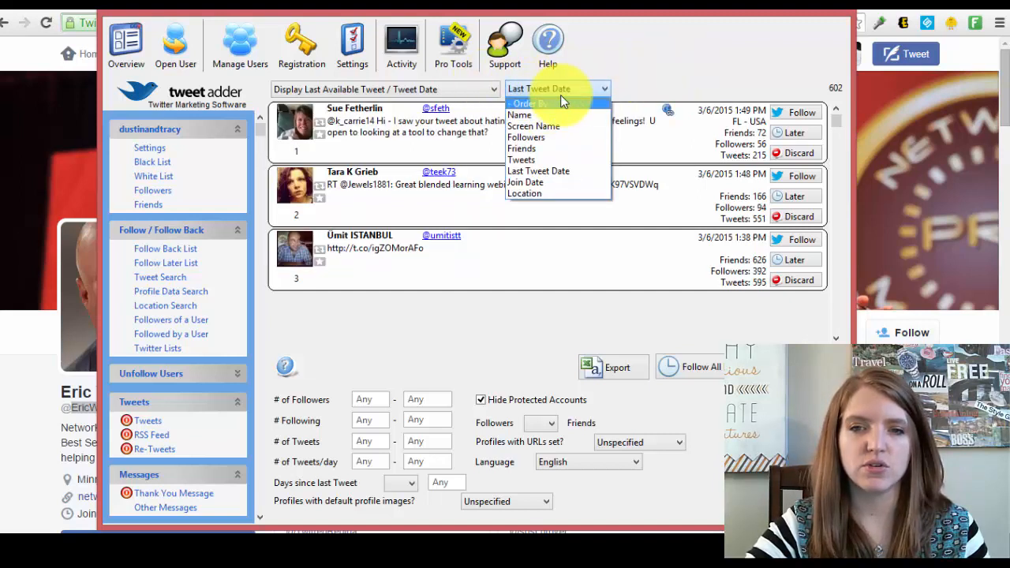
{"action": "left_click", "coordinate": [537, 171]}
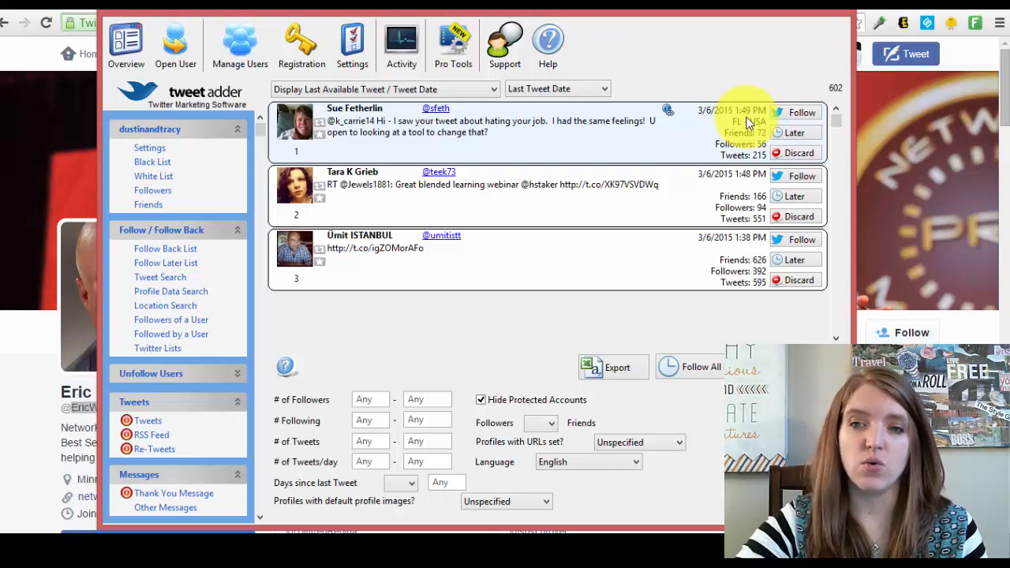
{"action": "mouse_move", "coordinate": [754, 249]}
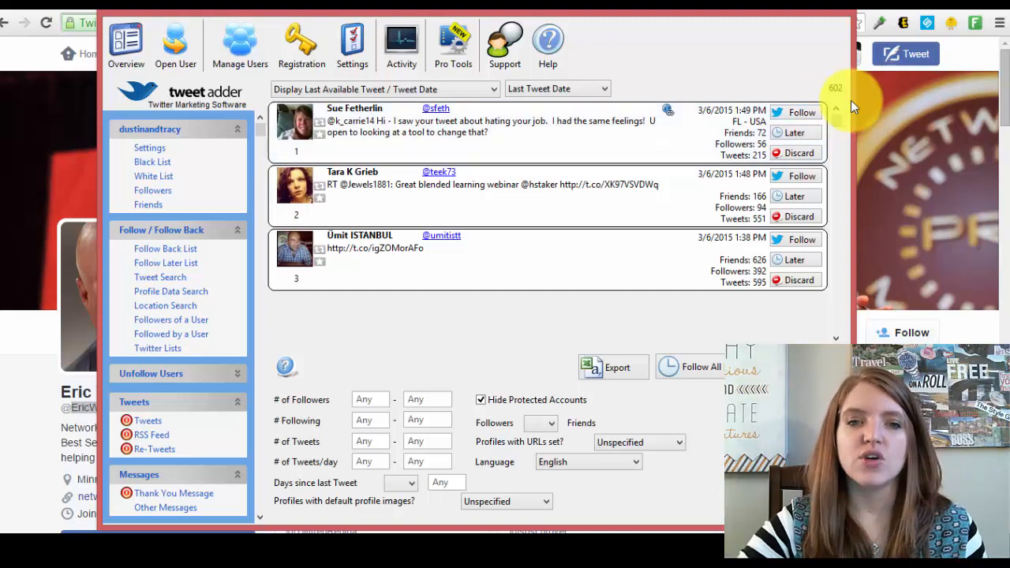
{"action": "left_click", "coordinate": [797, 112]}
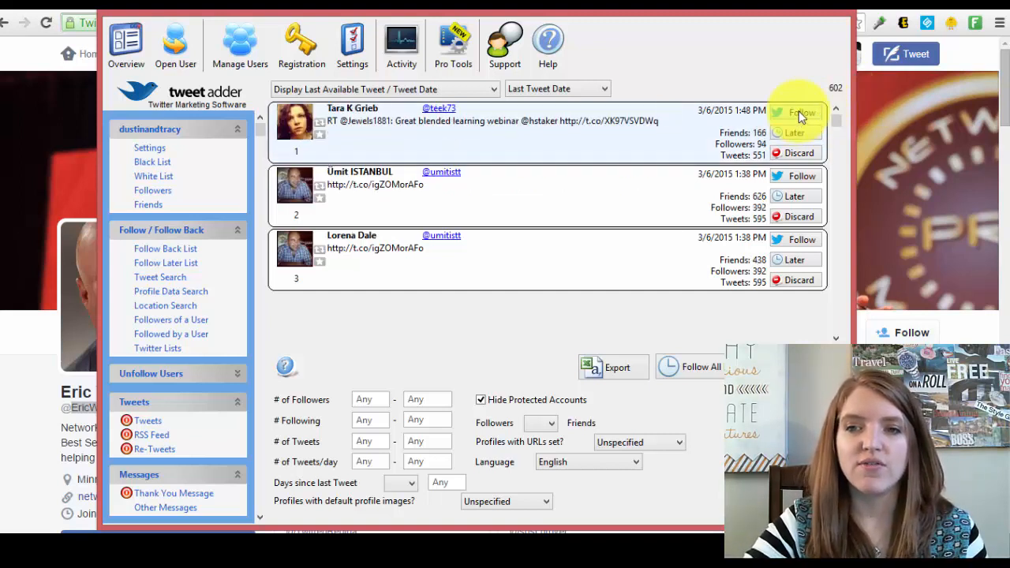
{"action": "left_click", "coordinate": [798, 113]}
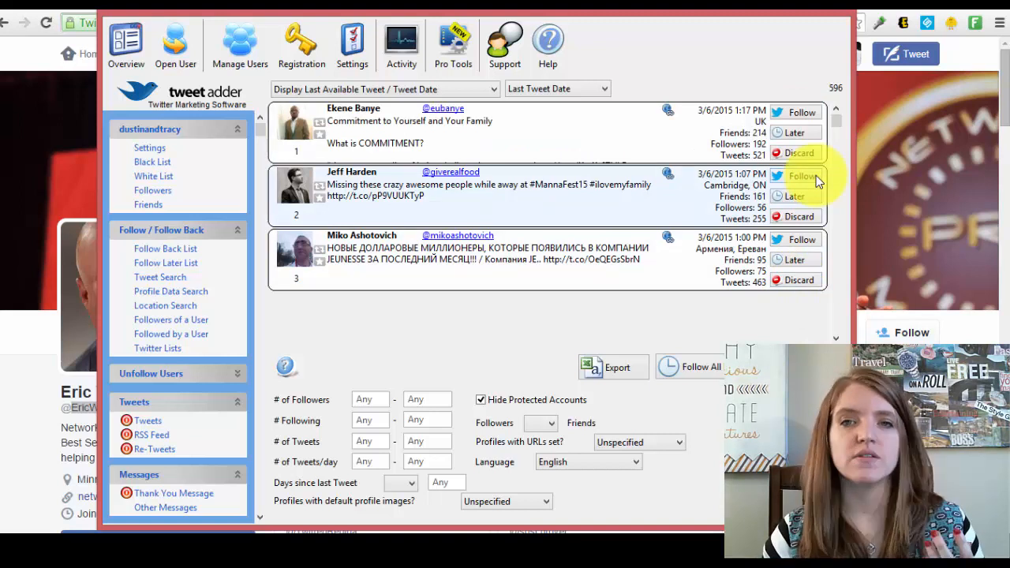
{"action": "mouse_move", "coordinate": [827, 176]}
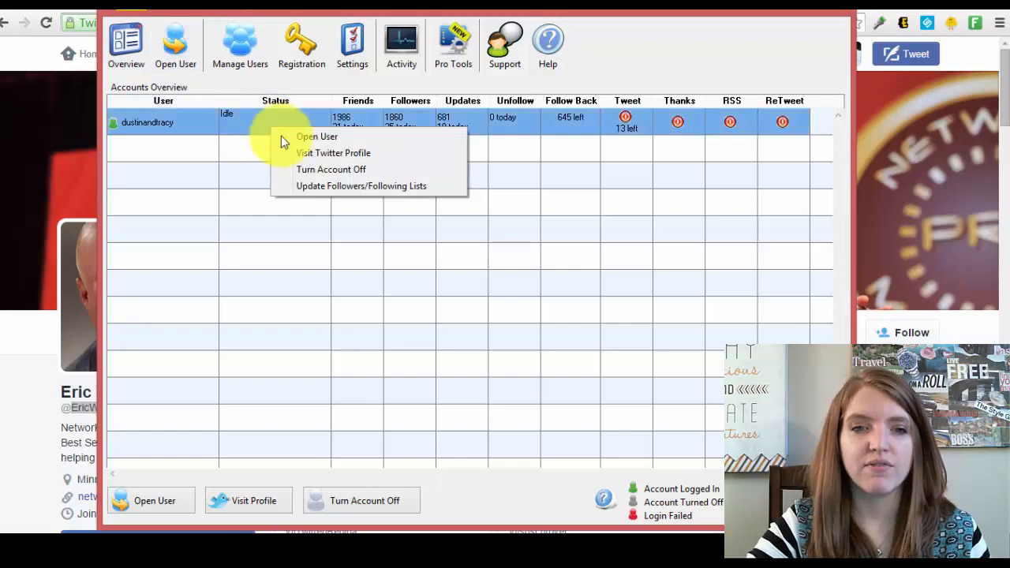
{"action": "left_click", "coordinate": [360, 186]}
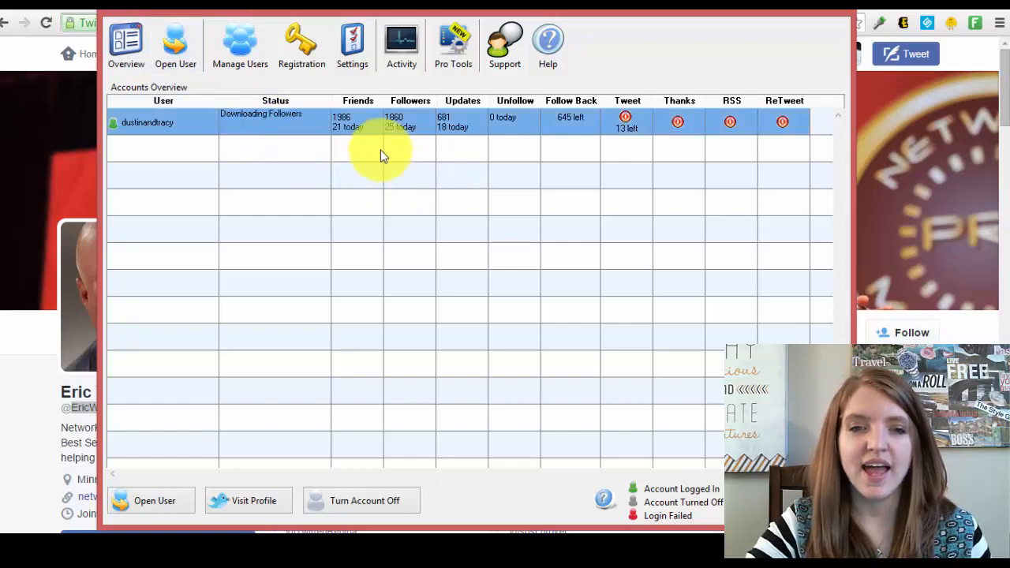